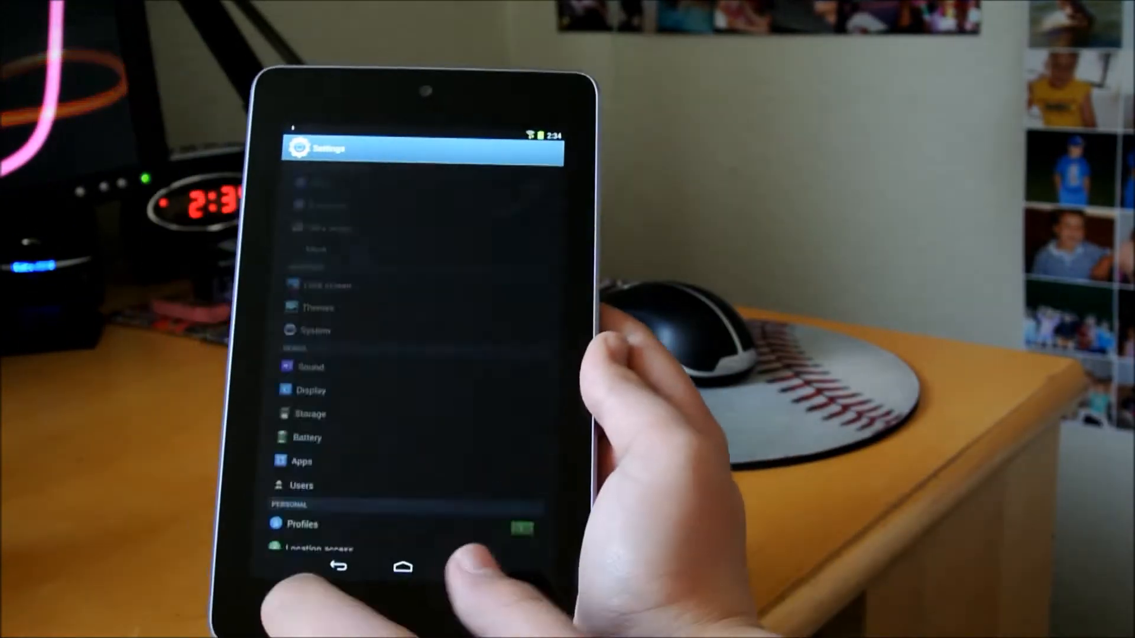
- Browse the GalaxySbean Settings list, then restart into ClockworkMod Recovery to begin the data wipe
{"action": "scroll", "scroll_direction": "down", "scroll_amount": 3}
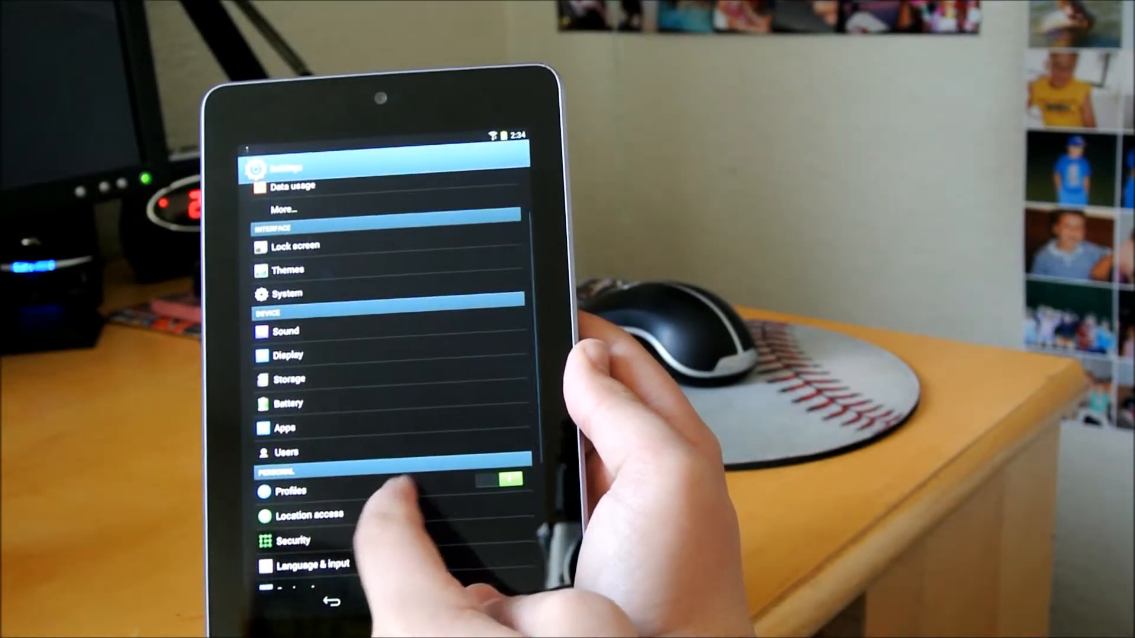
{"action": "scroll", "scroll_direction": "down", "scroll_amount": 3}
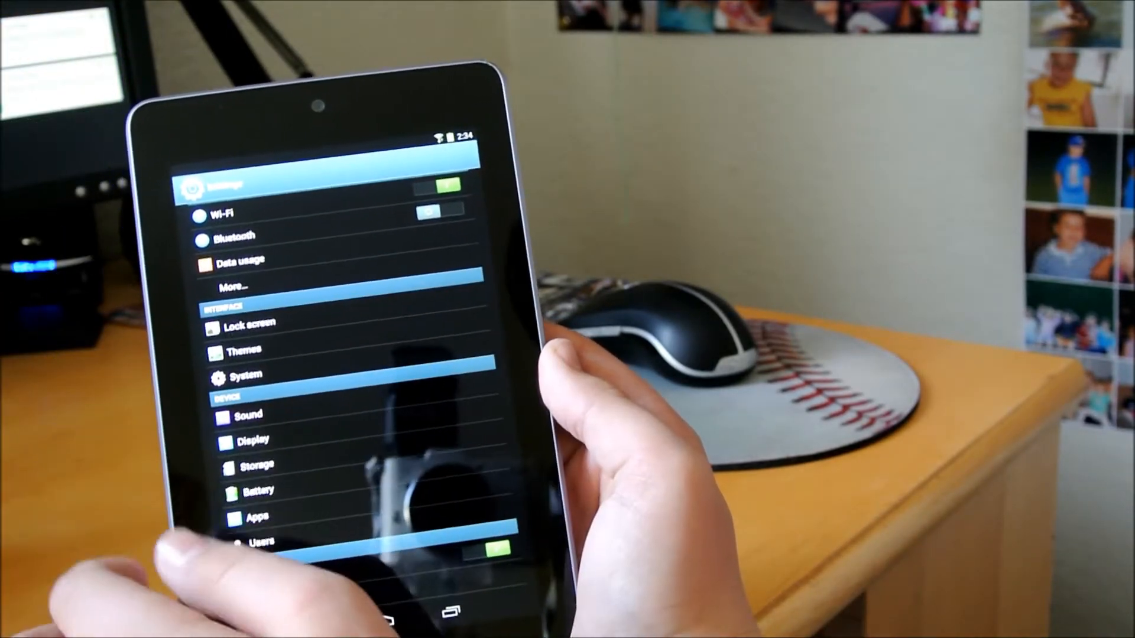
{"action": "left_click", "coordinate": [243, 324]}
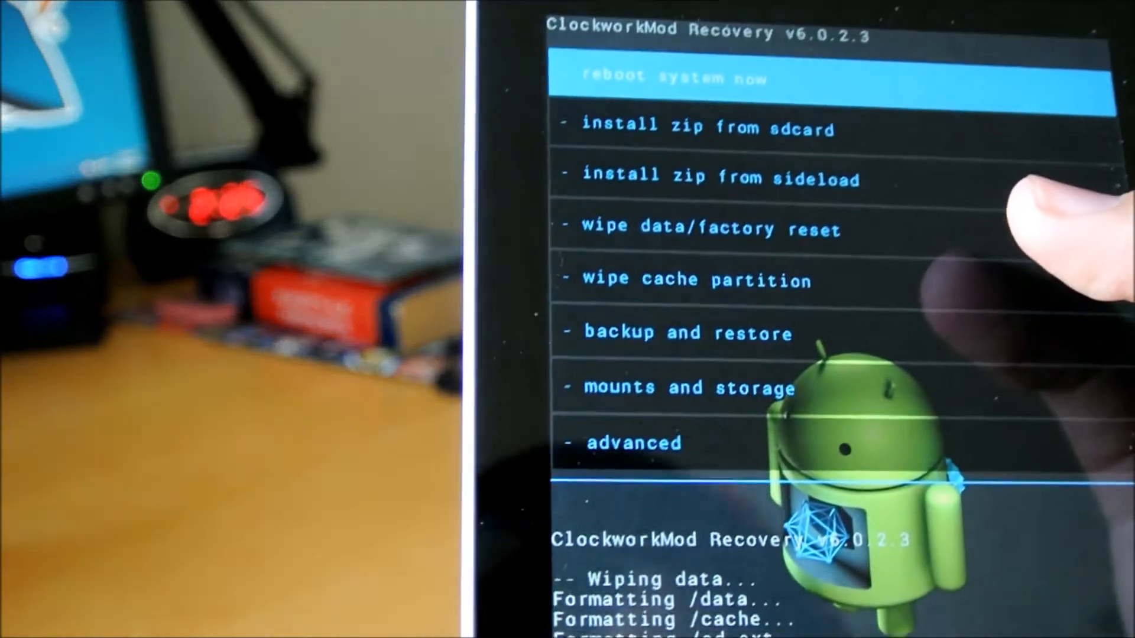
- Wipe data/factory reset with Yes confirmed, then install the GalaxySbean zip from sdcard
{"action": "left_click", "coordinate": [711, 228]}
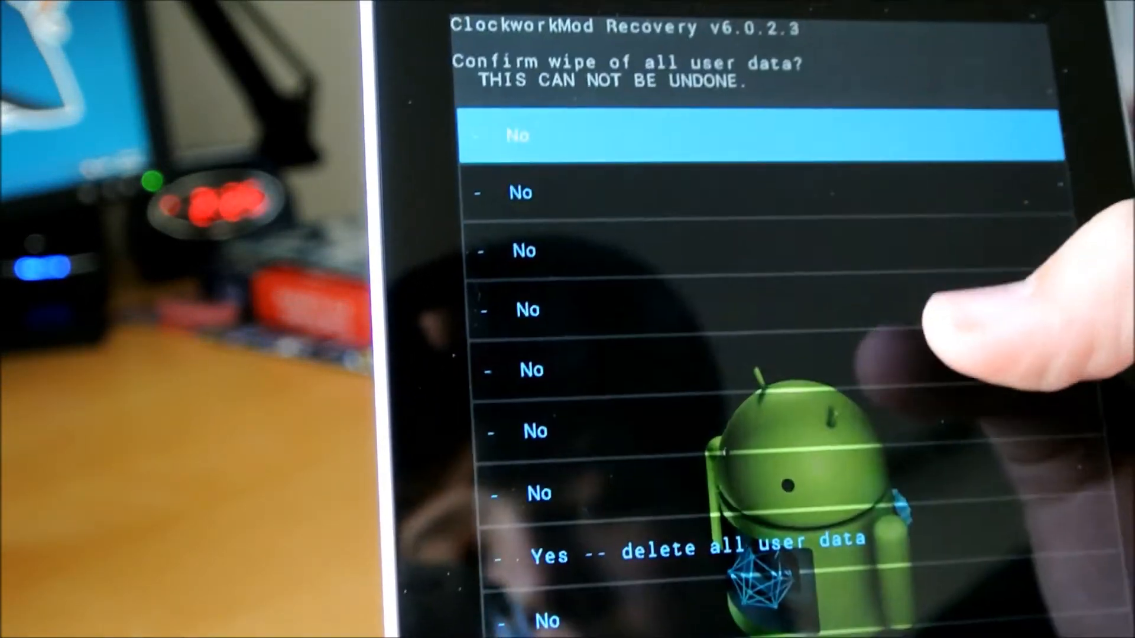
{"action": "left_click", "coordinate": [695, 554]}
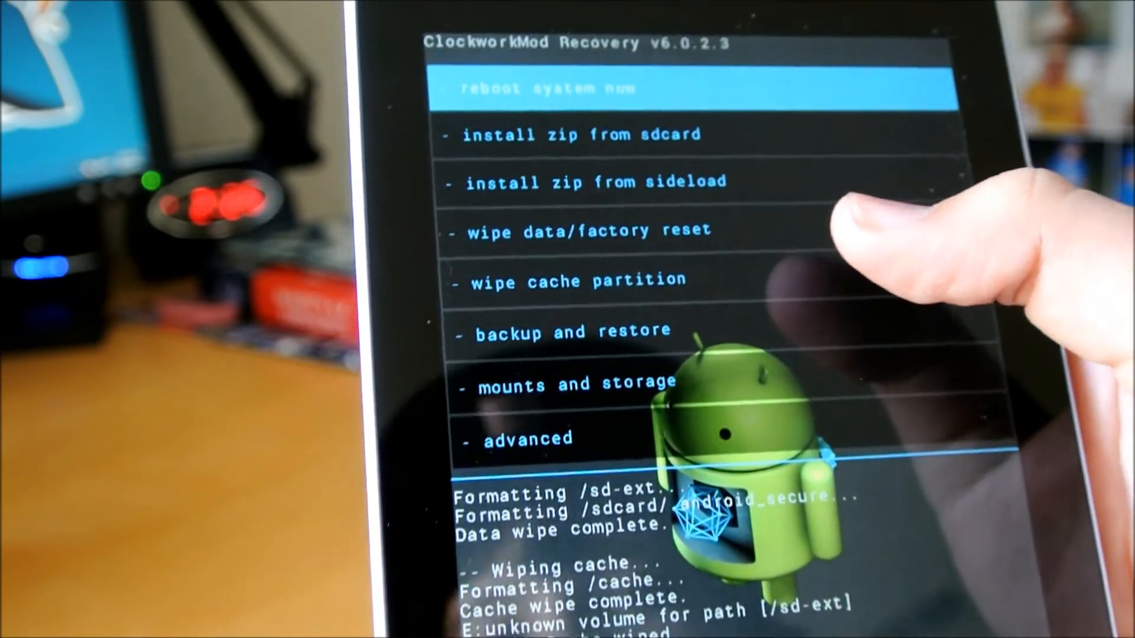
{"action": "left_click", "coordinate": [572, 281]}
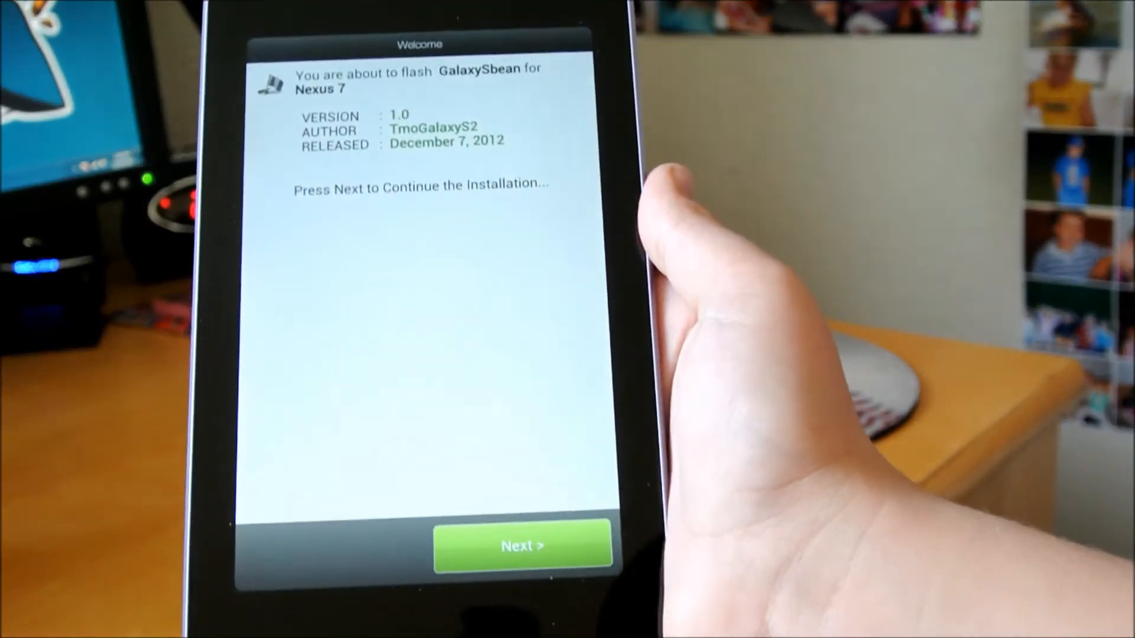
- Move past the Welcome and Important screens to the Kernel selection list
{"action": "left_click", "coordinate": [523, 546]}
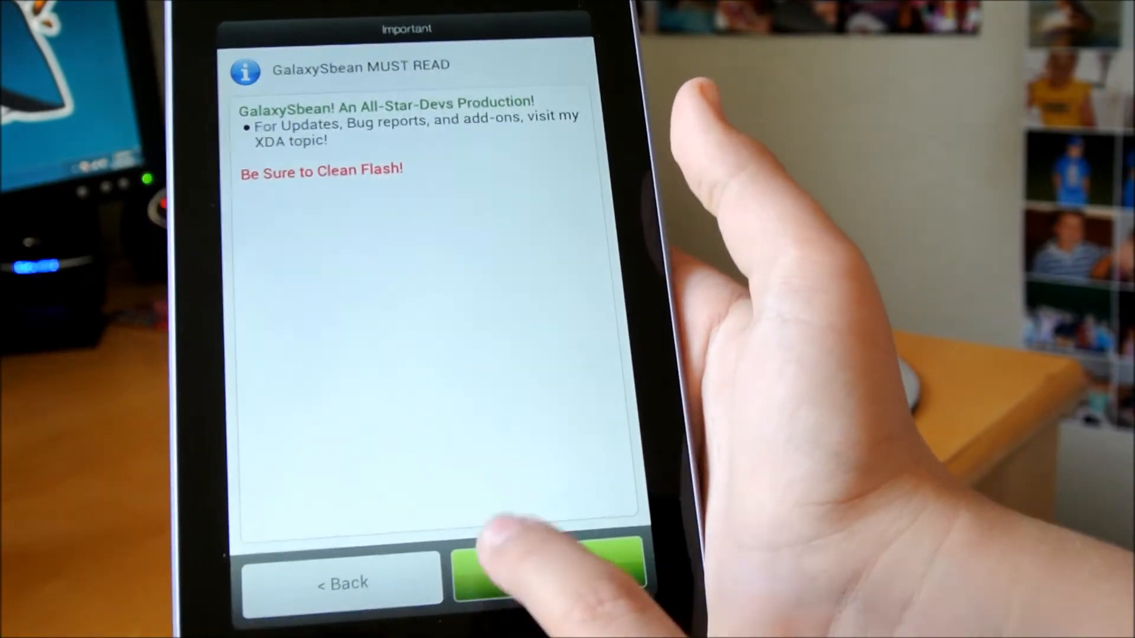
{"action": "left_click", "coordinate": [550, 573]}
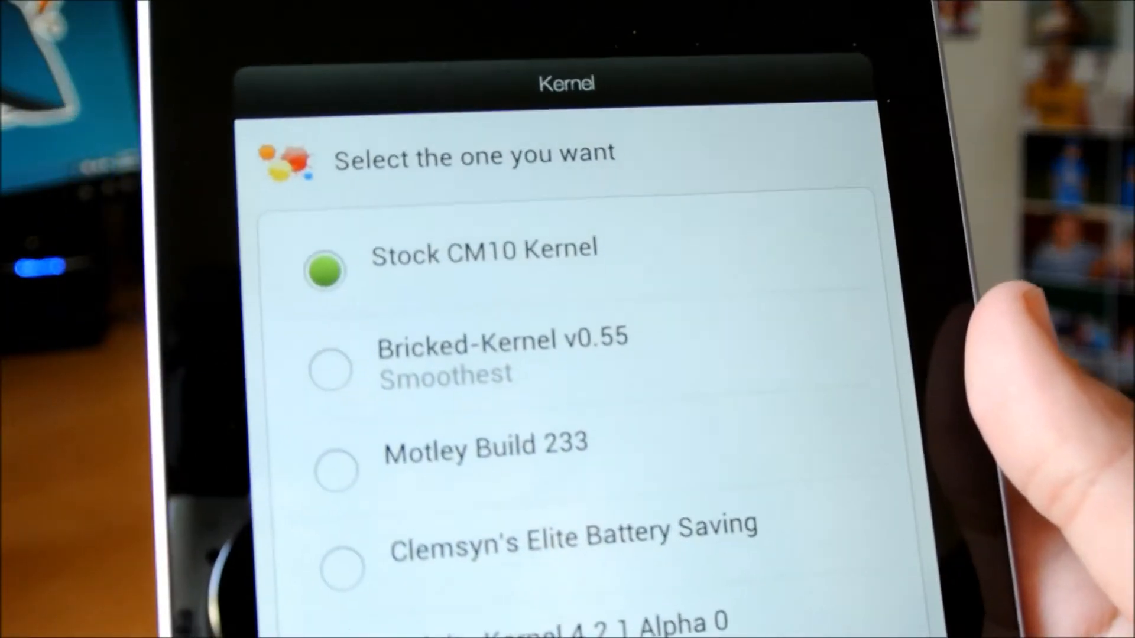
{"action": "scroll", "scroll_direction": "down", "scroll_amount": 3}
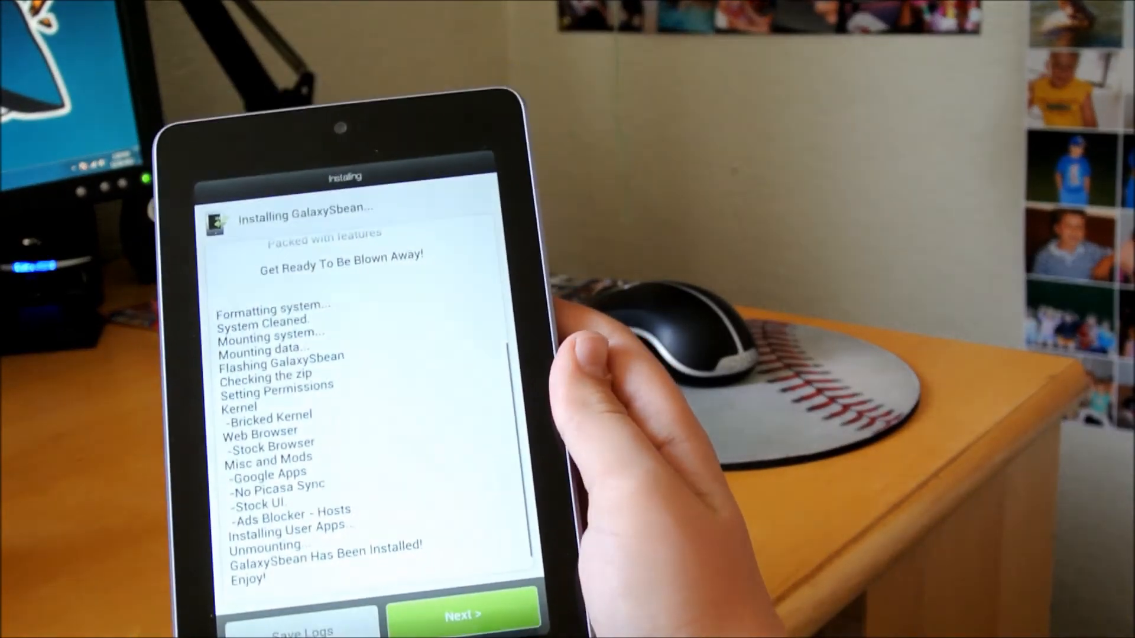
- Acknowledge 'Installation Completed' with Next and Finish, returning to recovery
{"action": "left_click", "coordinate": [464, 615]}
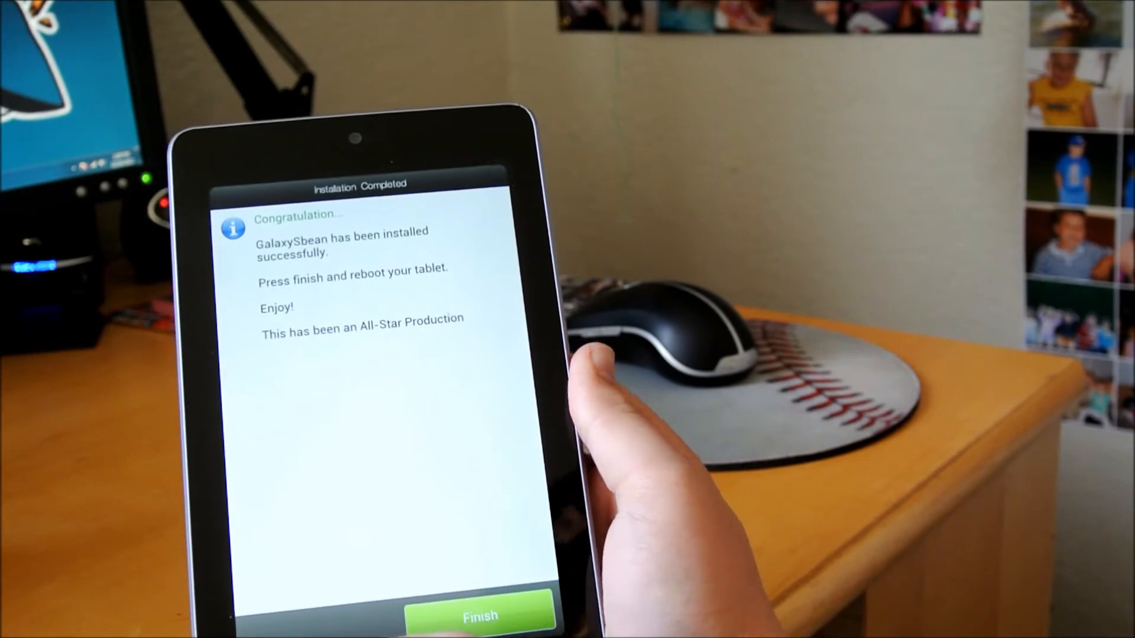
{"action": "left_click", "coordinate": [478, 616]}
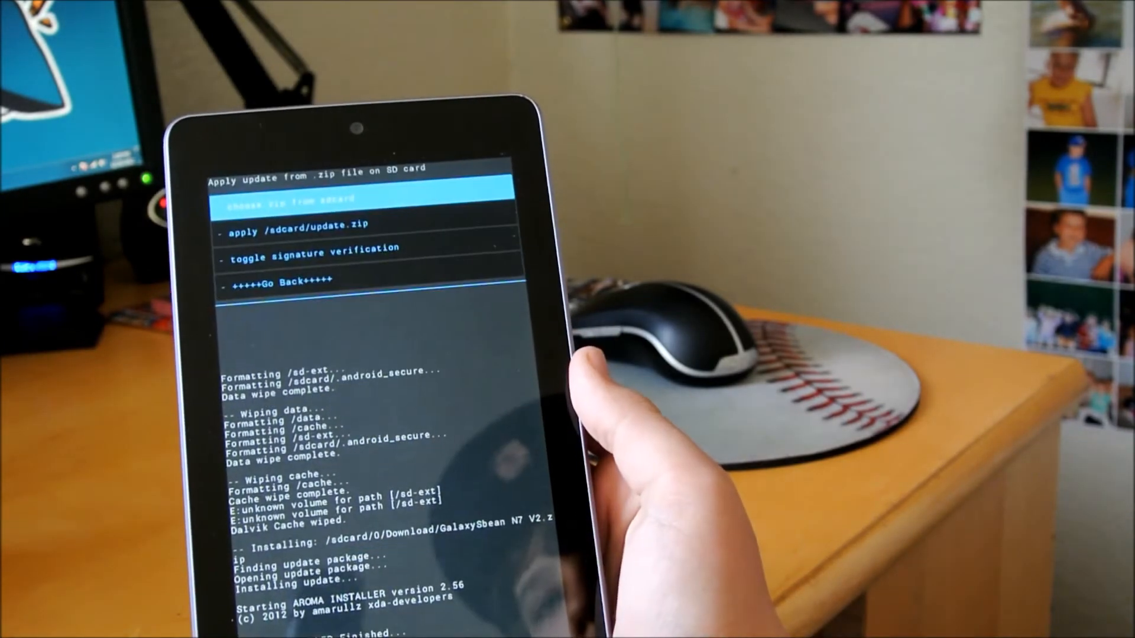